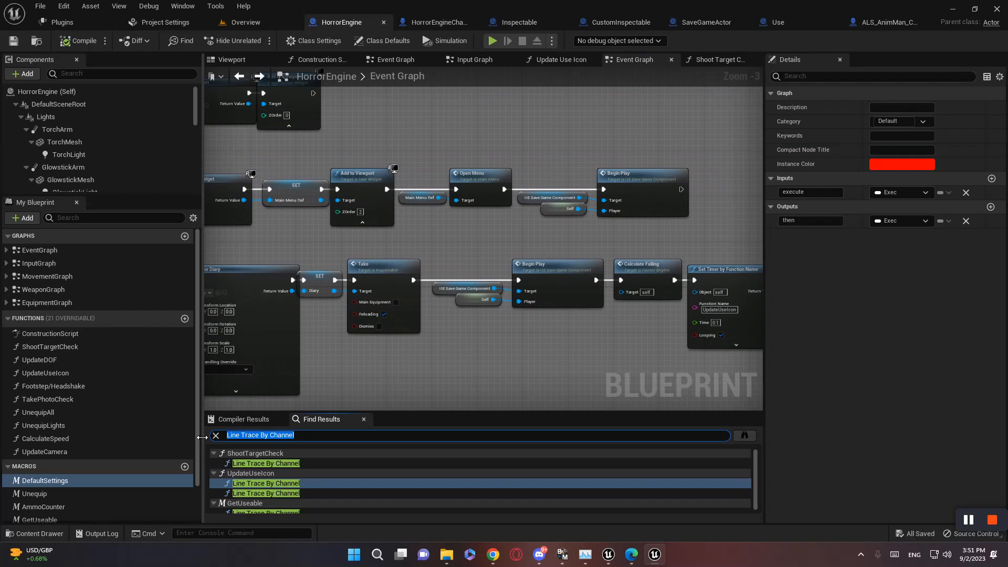
Search 'player camera' and review HorrorEngineCharacter's construction script before returning to HorrorEngine.
type("player camera")
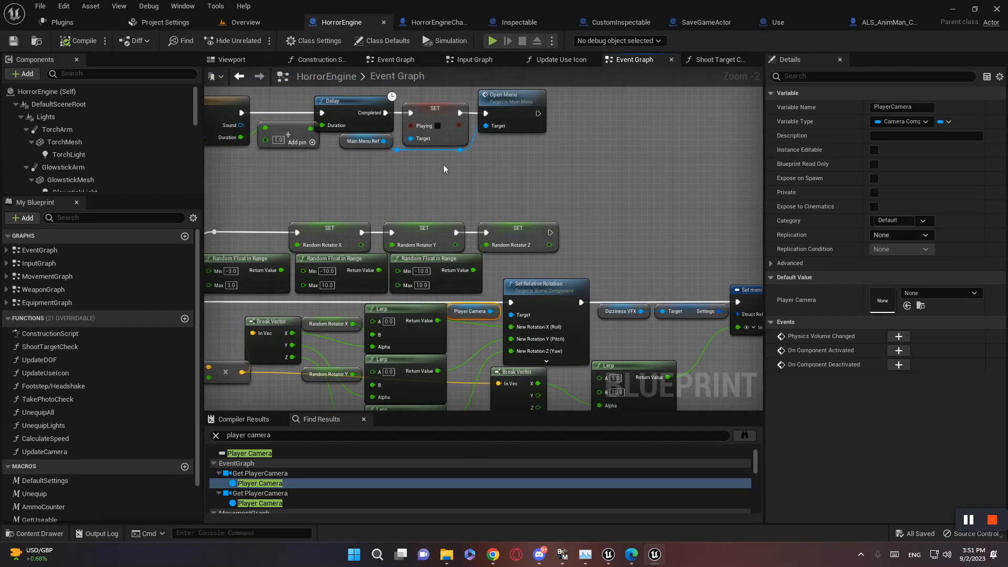
left_click(434, 22)
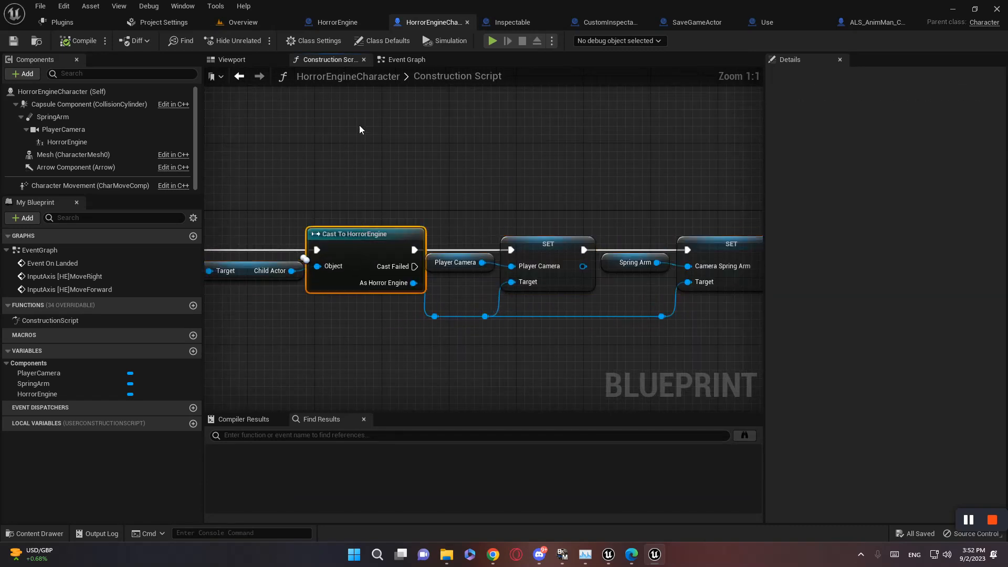
left_click(340, 22)
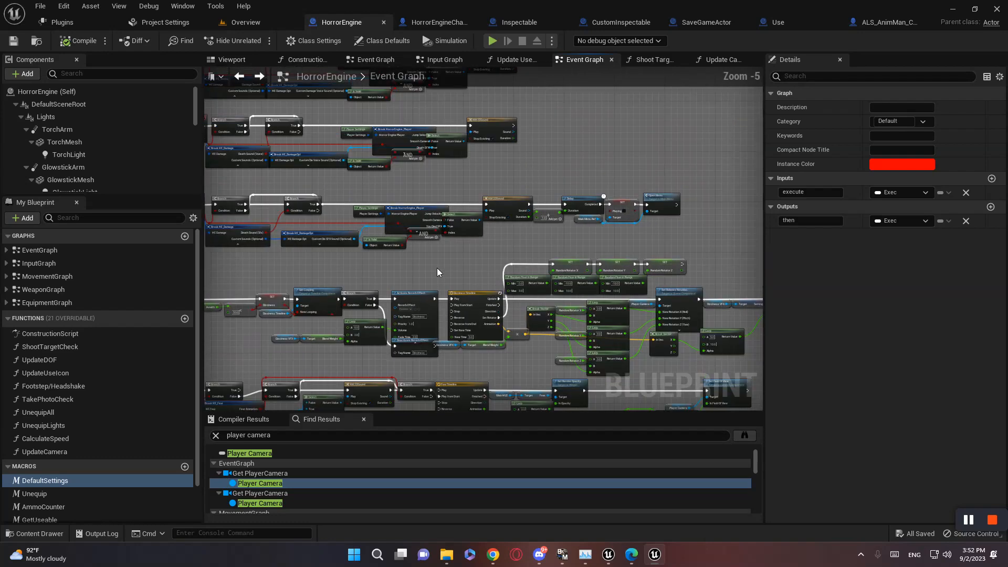
Add Get Player Pawn and Get Components by Tag for CameraComponent with tag 'Camera'.
scroll("down", 3)
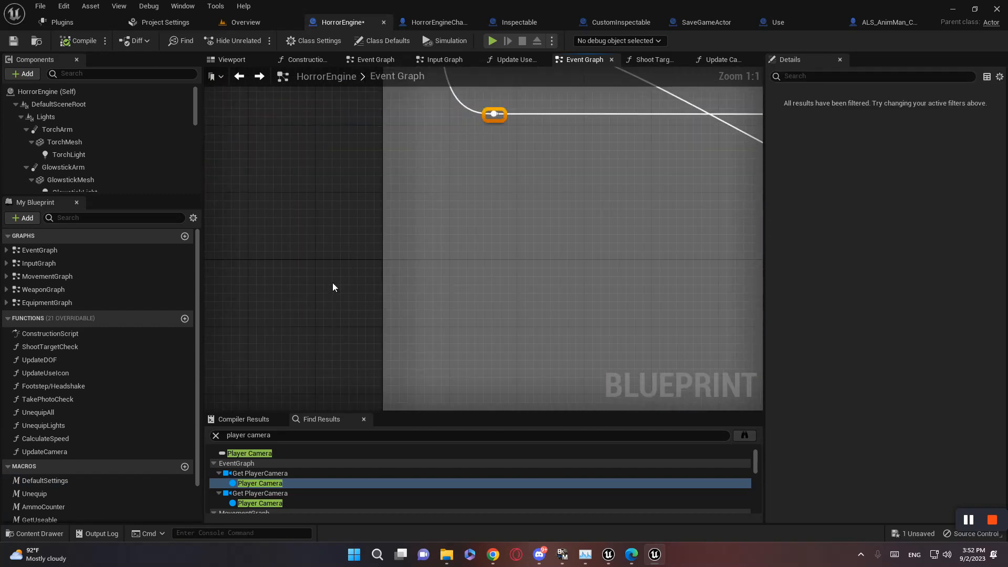
type("get player")
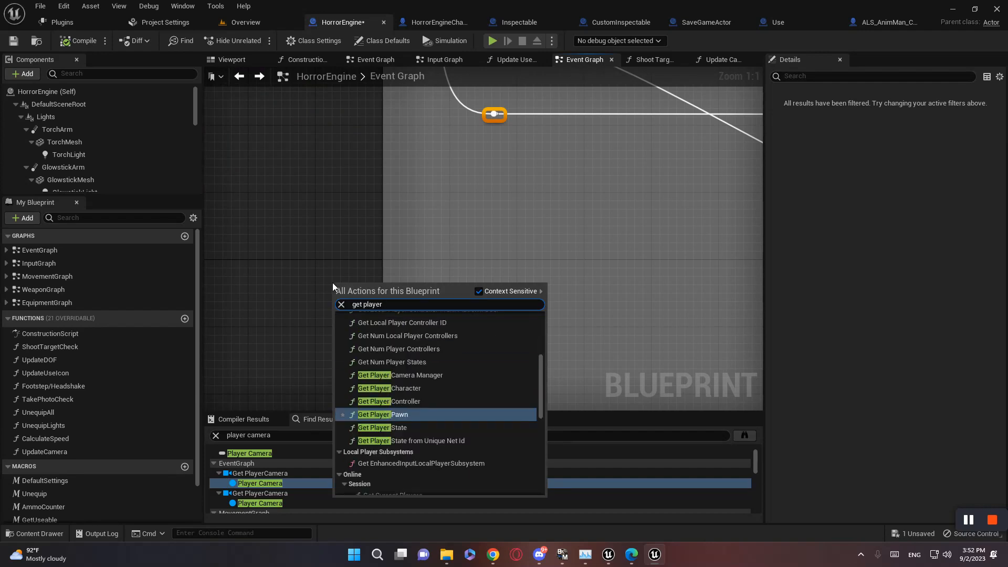
left_click(383, 414)
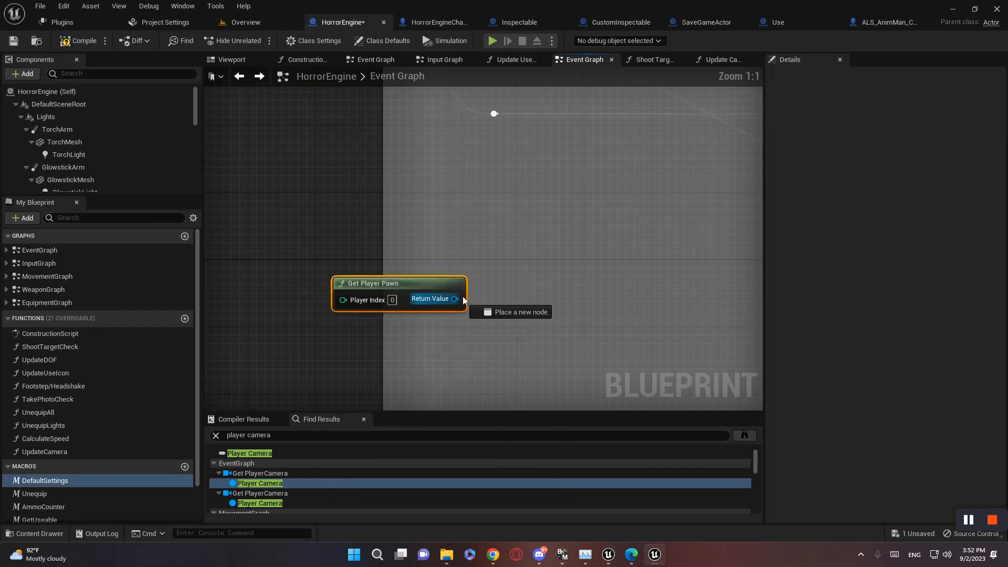
type("get compo")
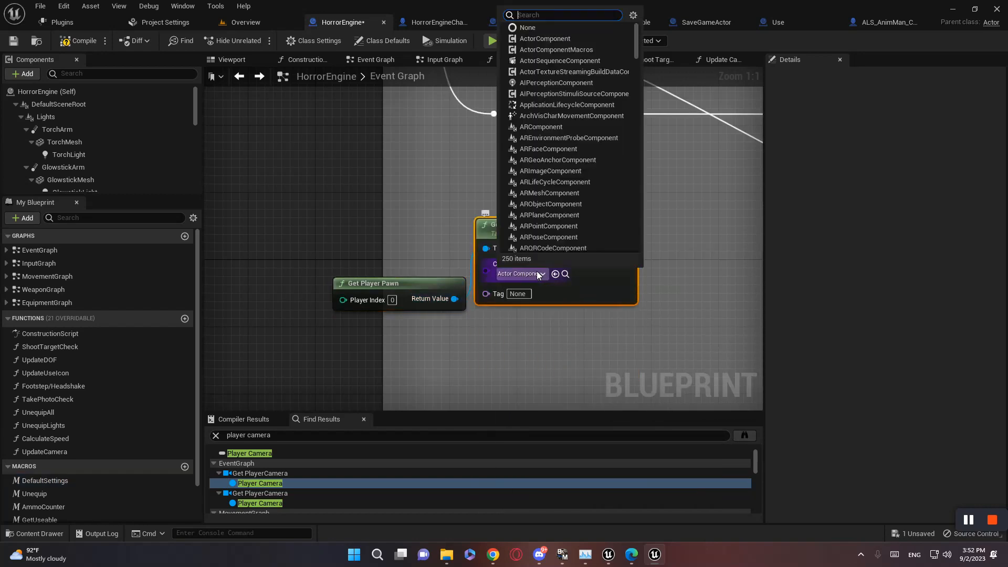
type("Camera")
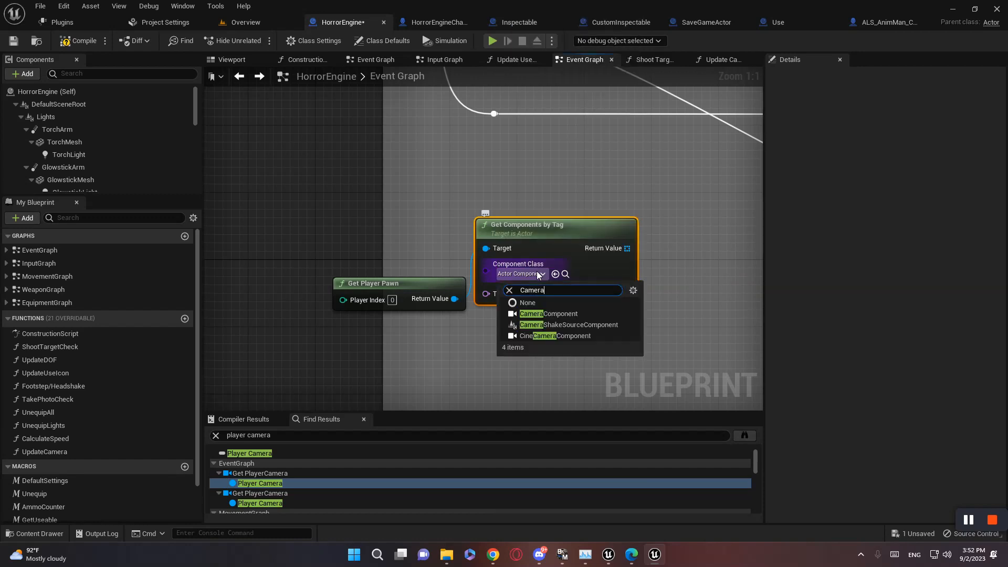
left_click(547, 314)
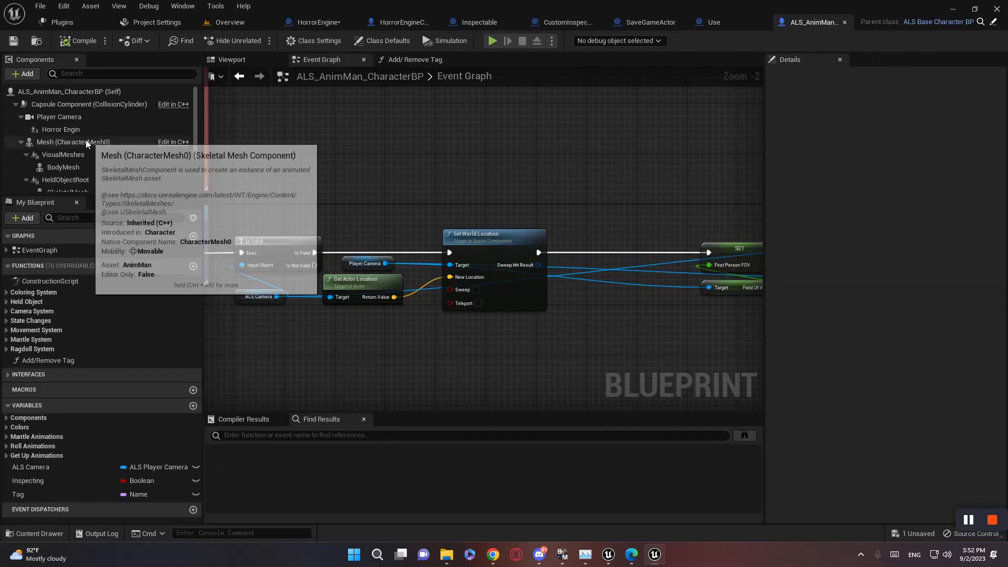
Check the ALS Player Camera's Component Tags, then add a Get node from the camera array.
left_click(60, 116)
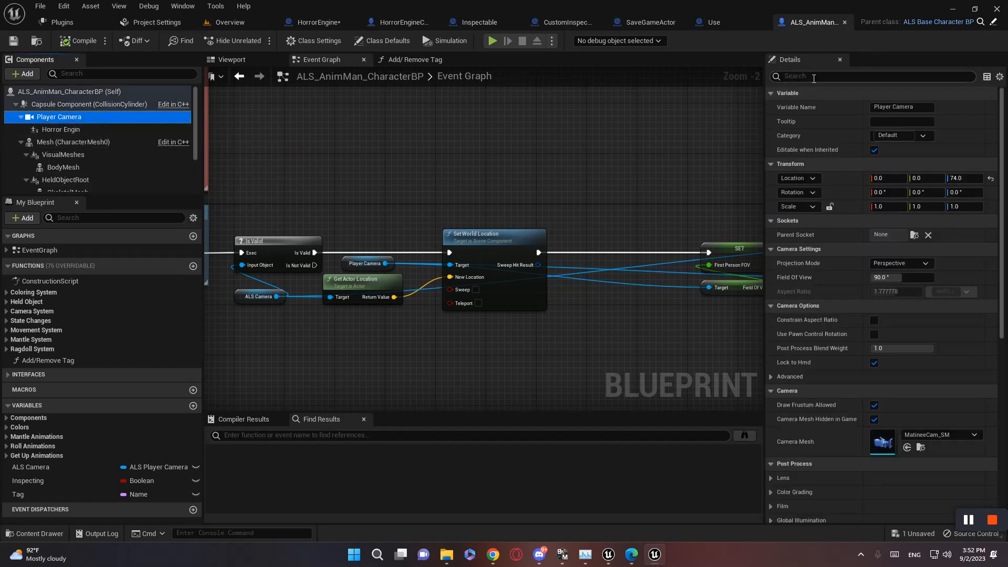
type("tag")
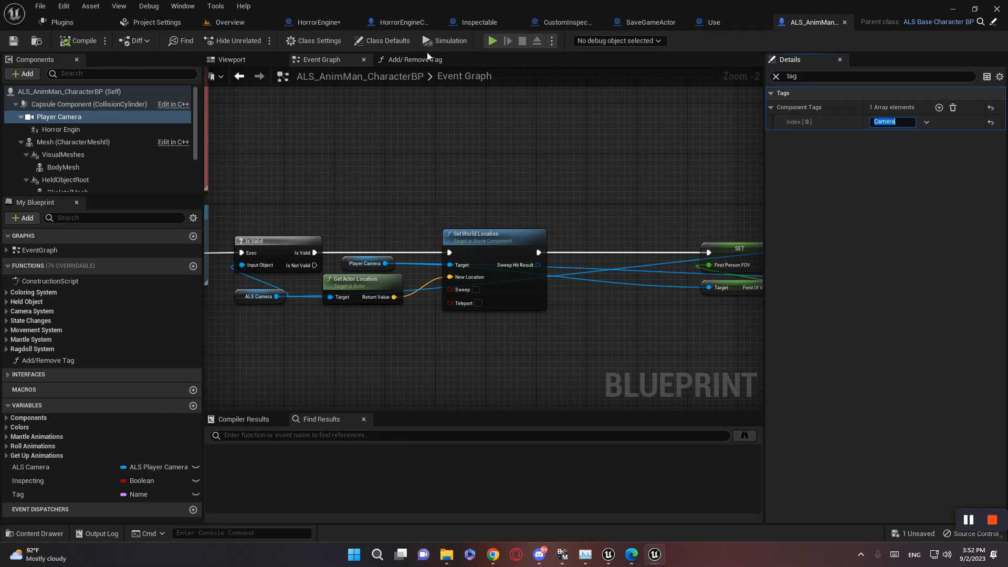
left_click(342, 22)
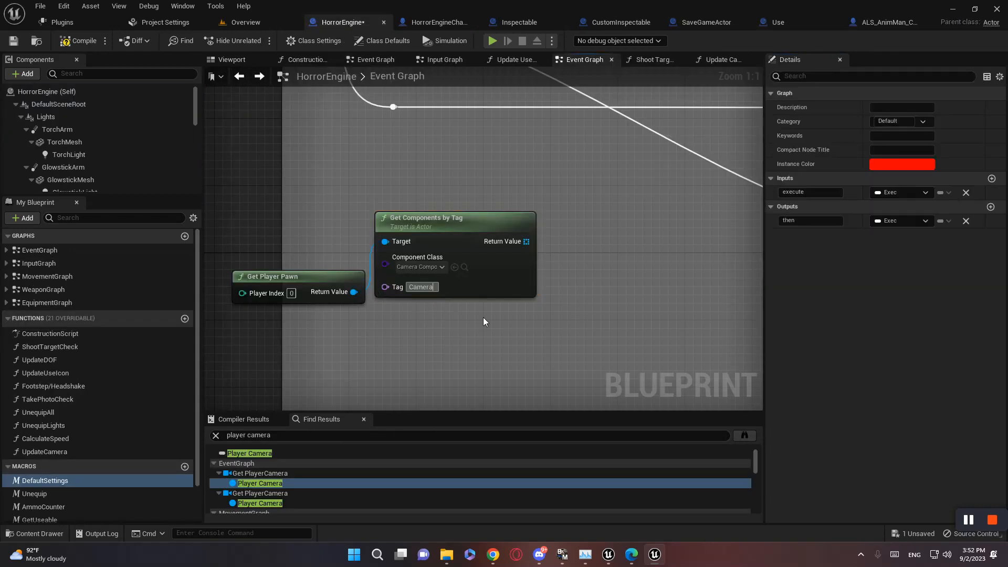
left_click_drag(526, 241, 437, 250)
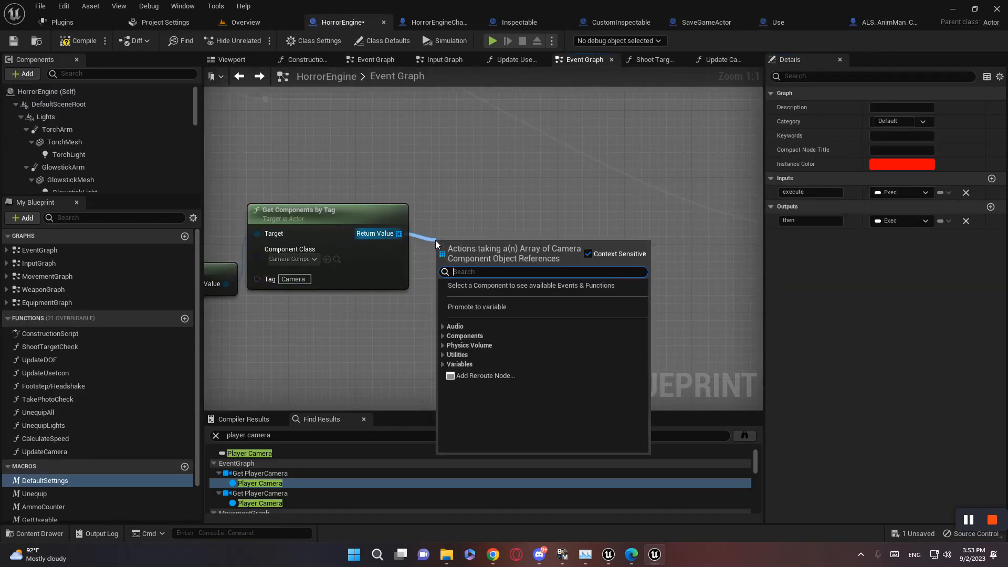
type("get")
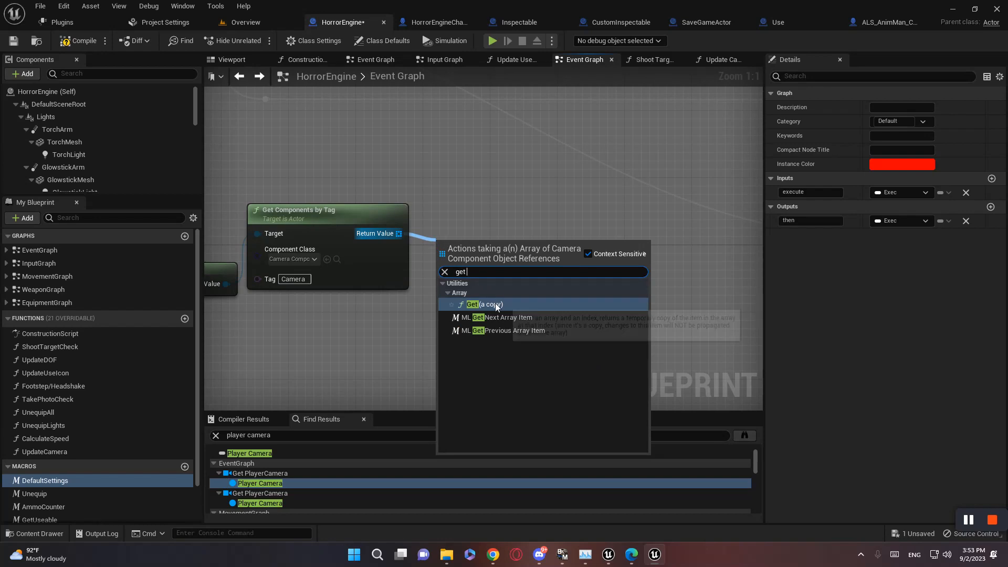
left_click(481, 304)
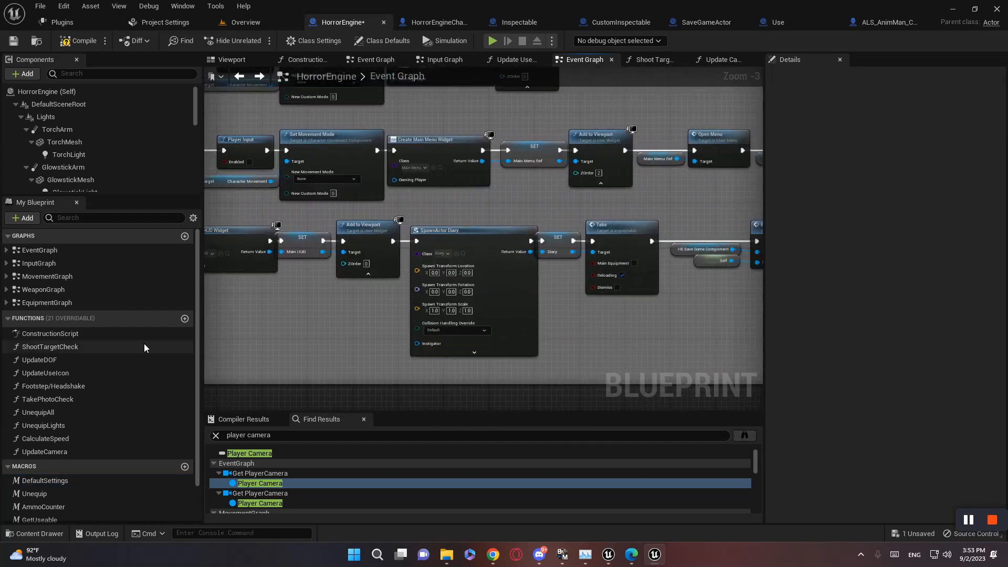
type("player")
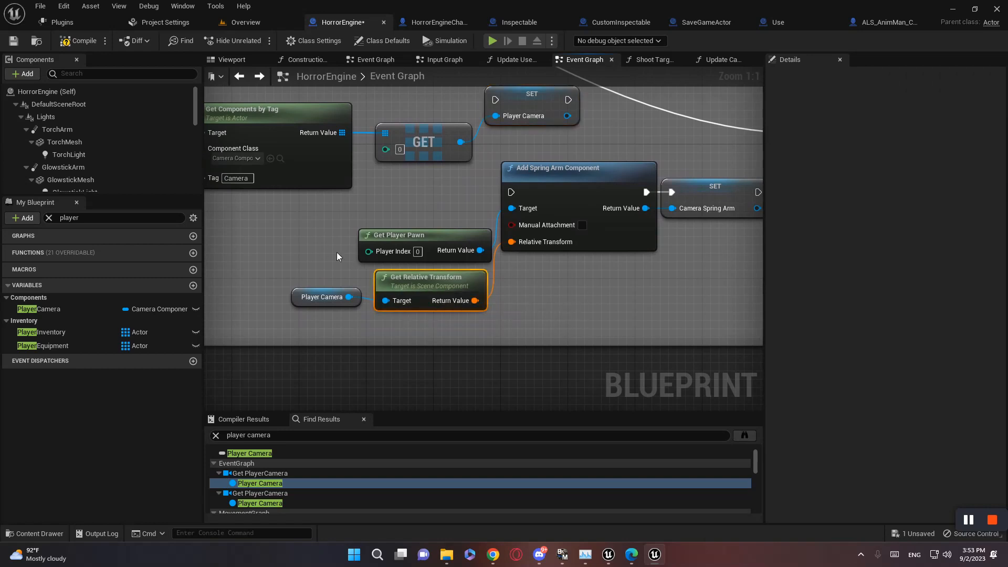
Store the Get node's camera in SET Player Camera, executing before Add Spring Arm Component.
left_click(424, 235)
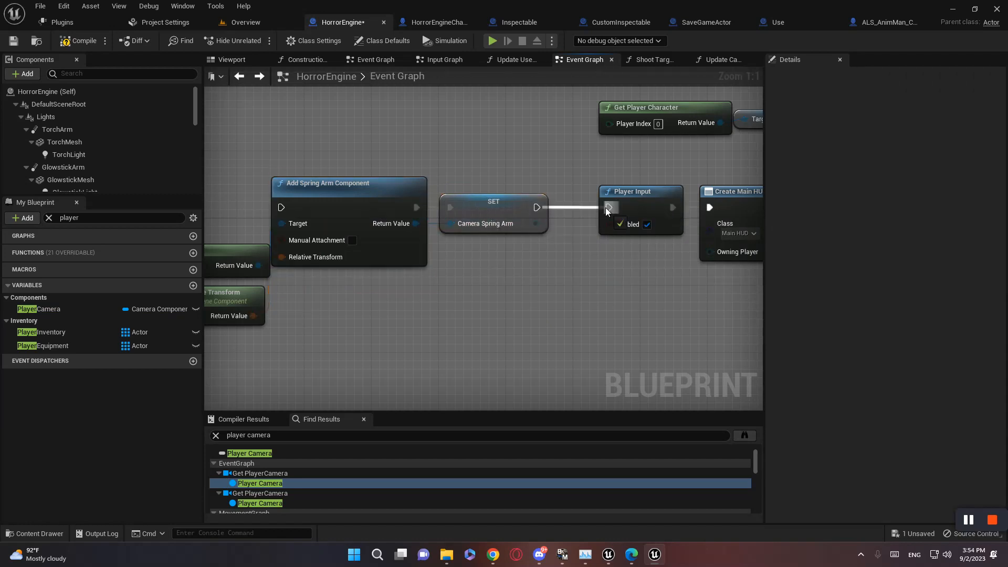
scroll("down", 3)
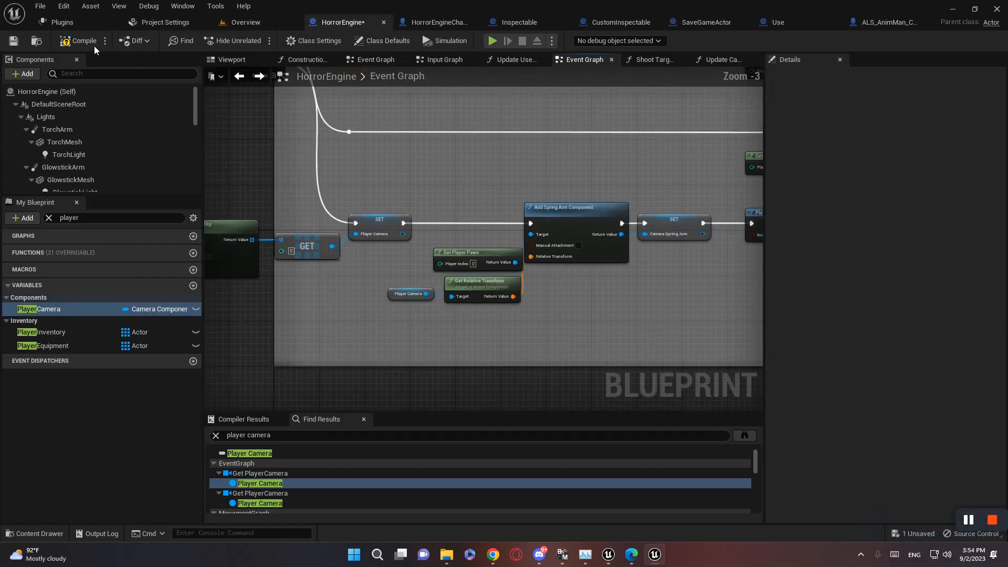
Compile HorrorEngine, then remove Set World Location from the ALS_AnimMan_CharacterBP graph.
left_click(80, 41)
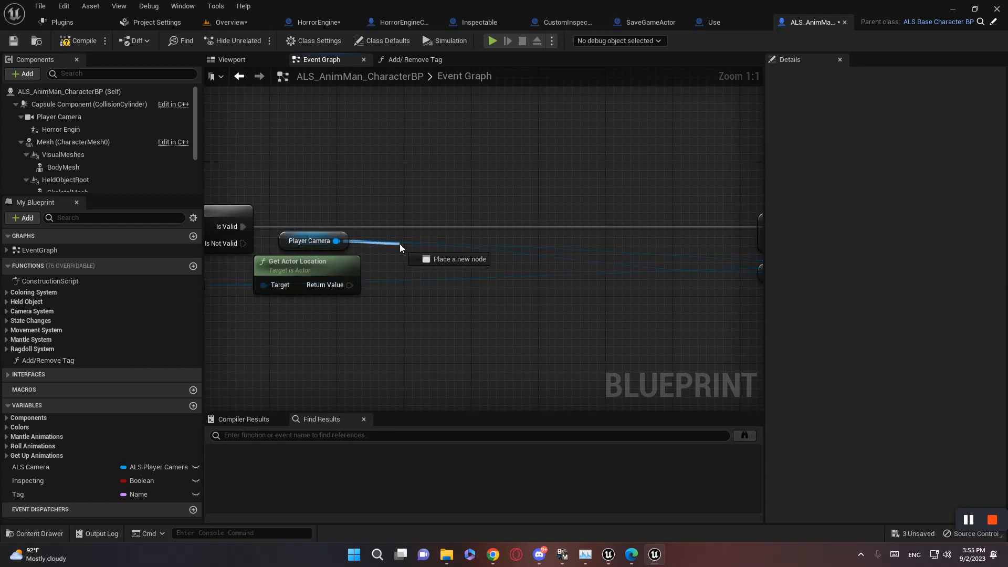
Add Set World Location And Rotation on Player Camera, fed by ALS Camera's Get Actor Rotation.
type("set world locat")
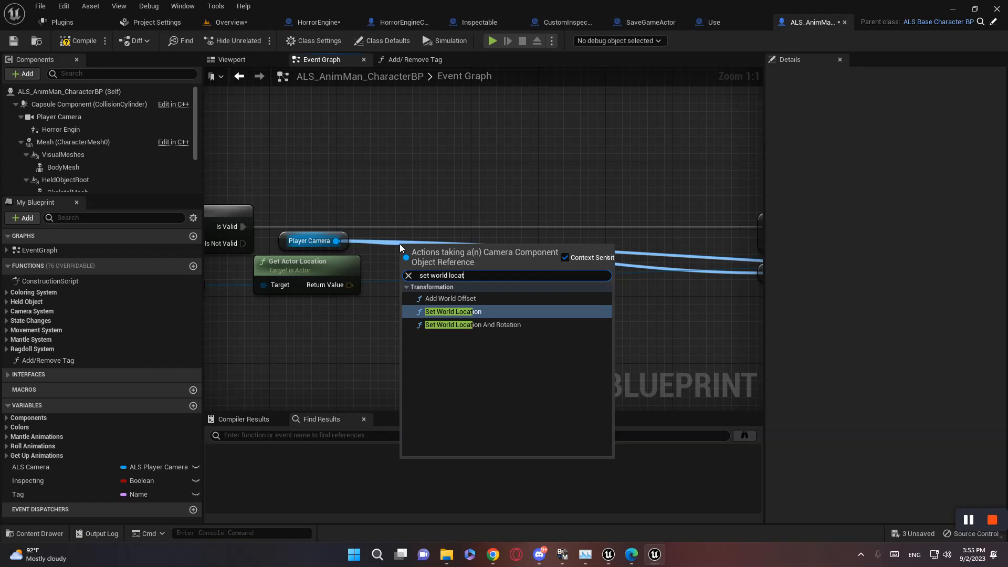
left_click(472, 325)
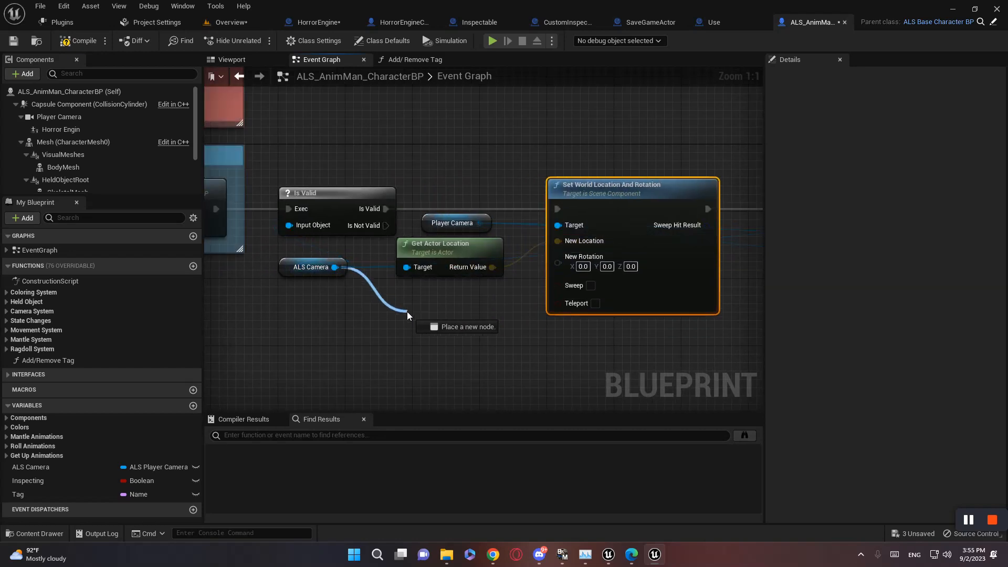
type("get actor rot")
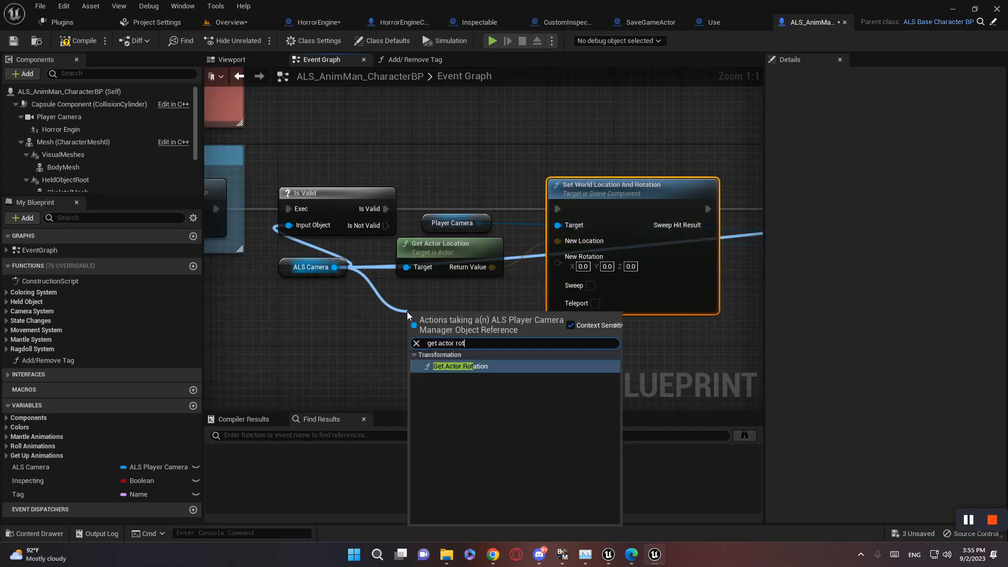
left_click(460, 366)
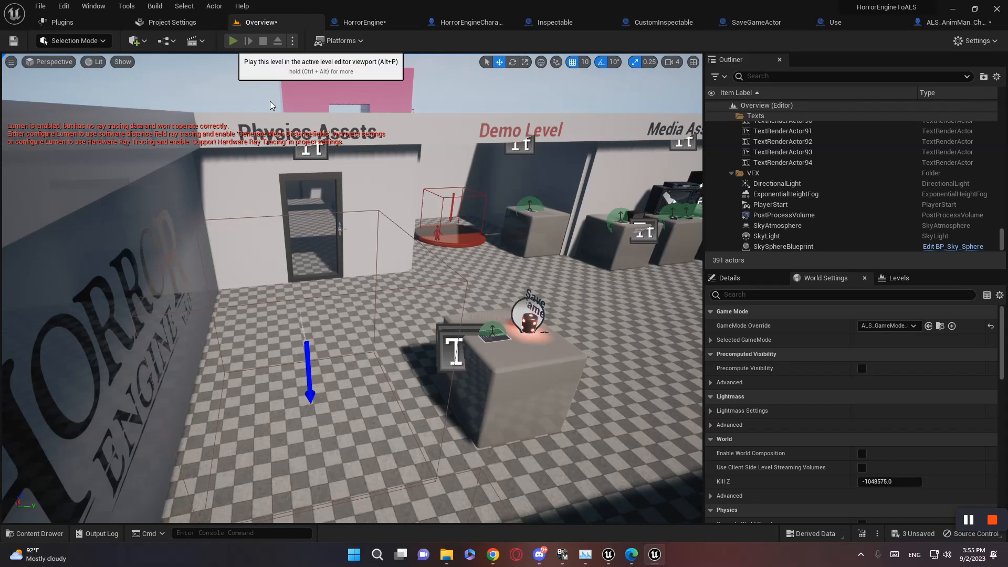
left_click(233, 40)
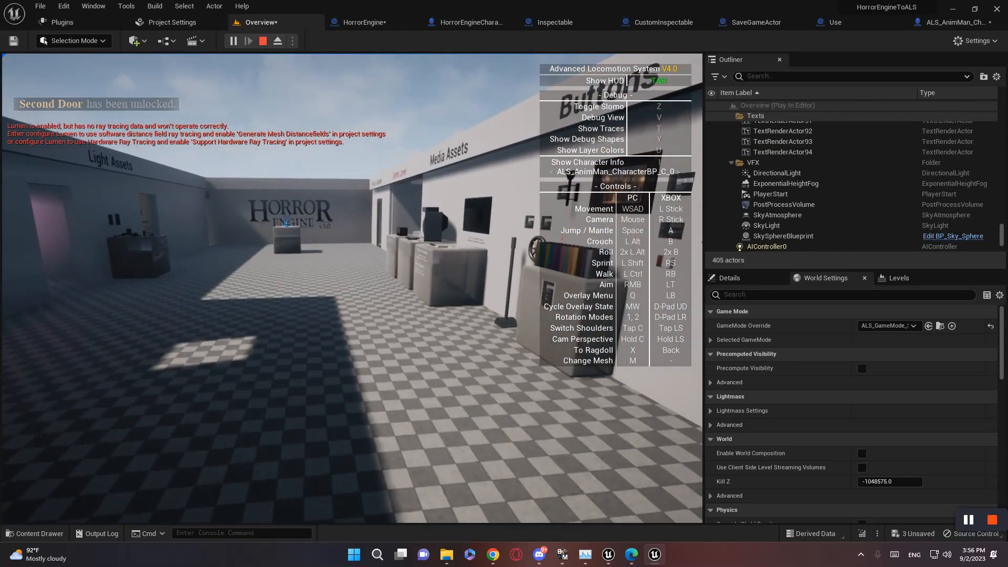
left_click(263, 40)
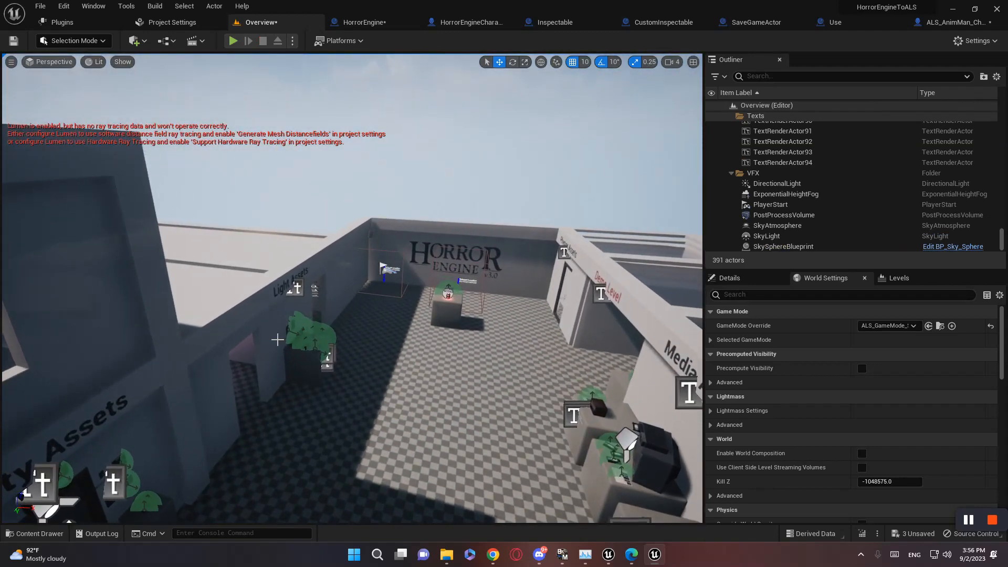